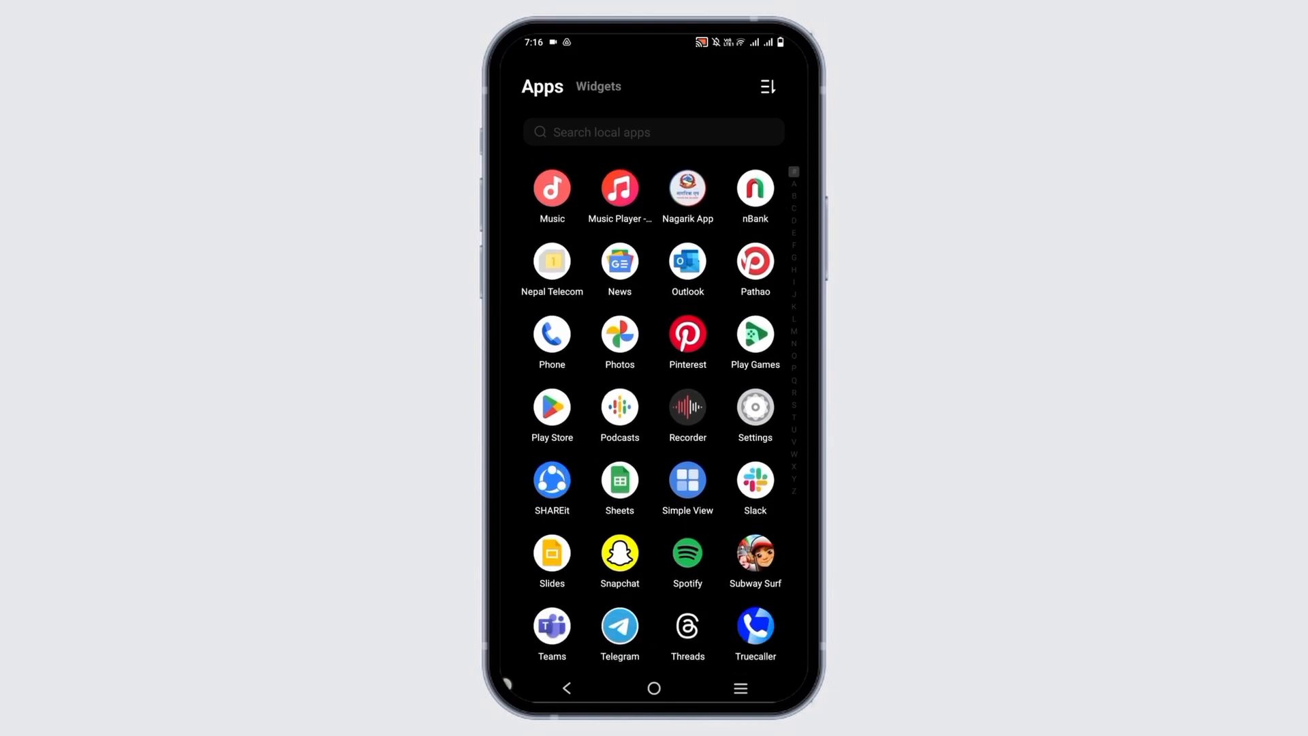
# Launch the Settings app from the app drawer
pyautogui.click(754, 416)
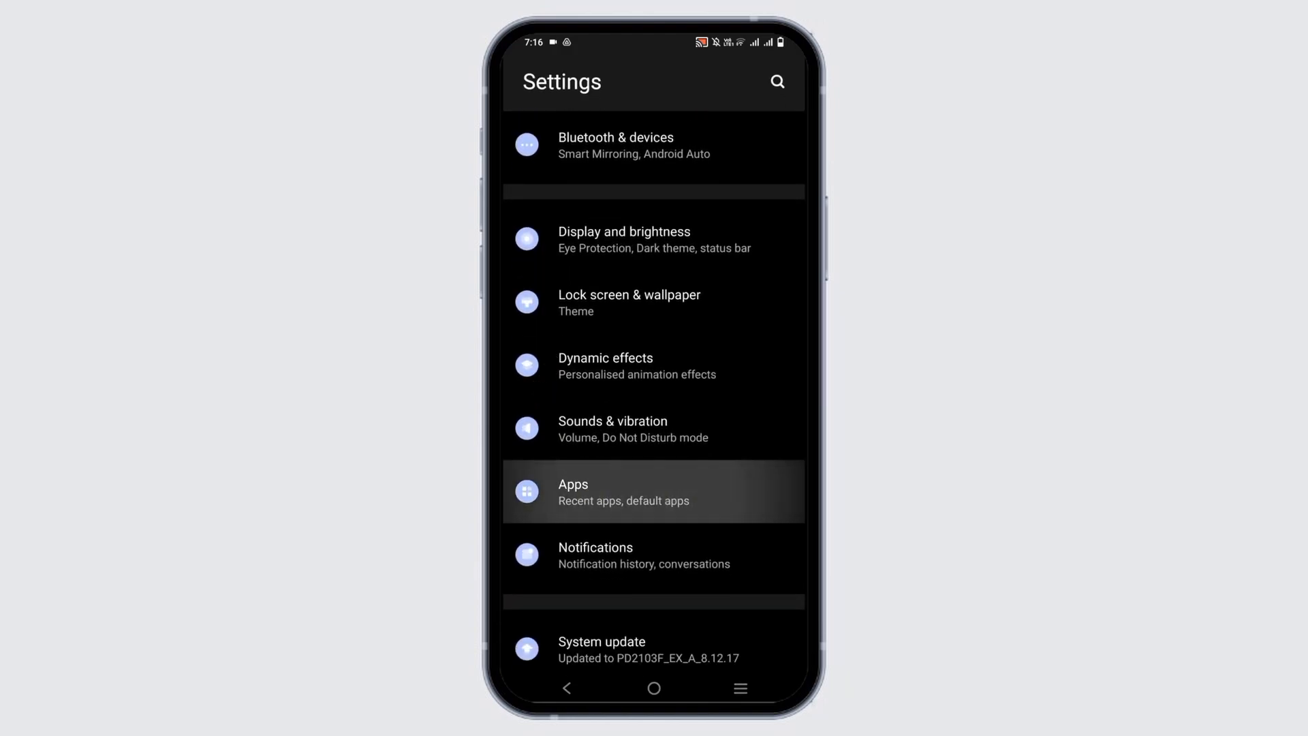
# Go to Apps, select Google Play Store from recently opened apps, and scroll its App info
pyautogui.click(654, 492)
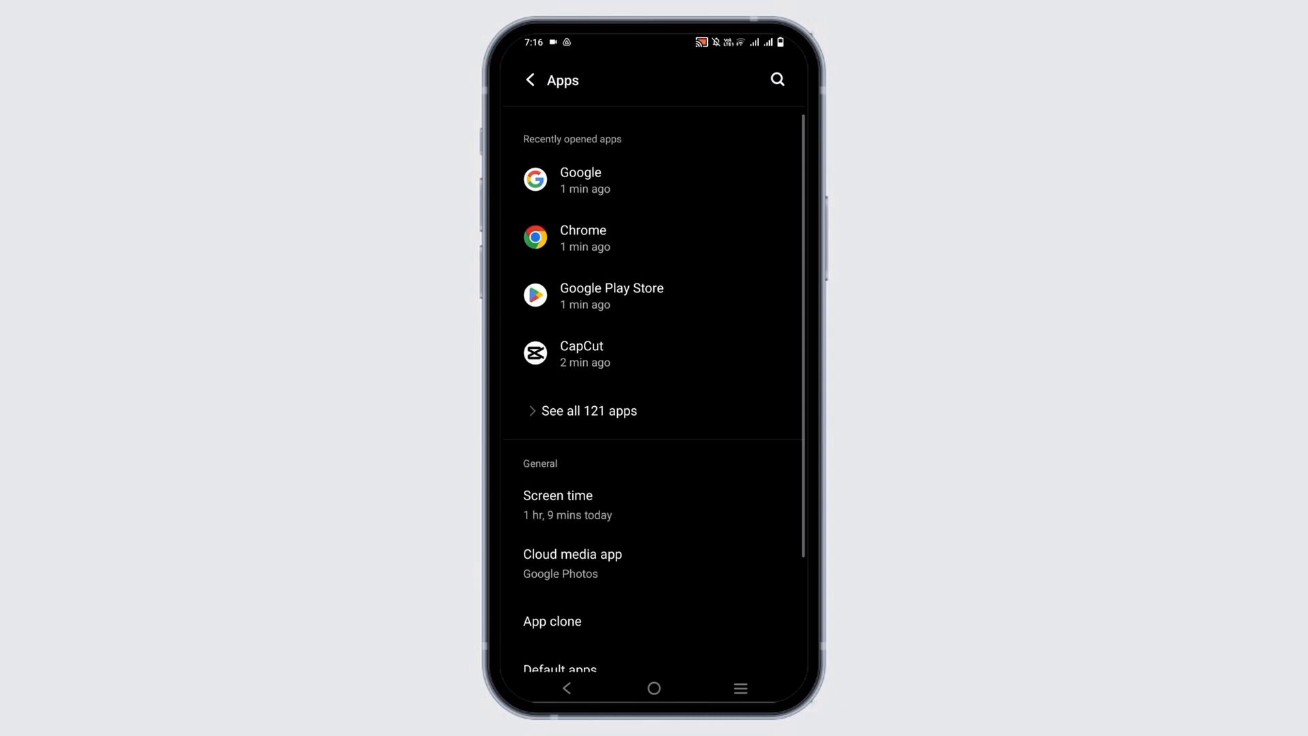
pyautogui.click(654, 295)
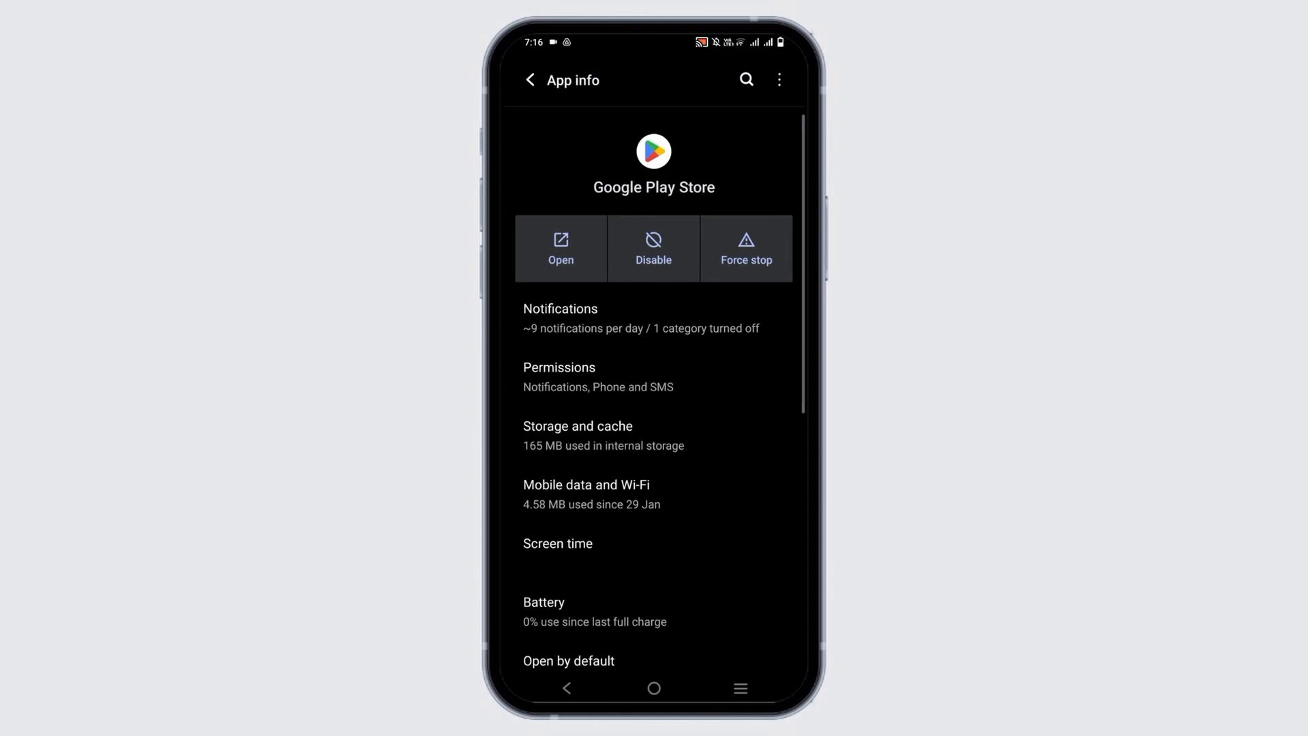
pyautogui.scroll(-3)
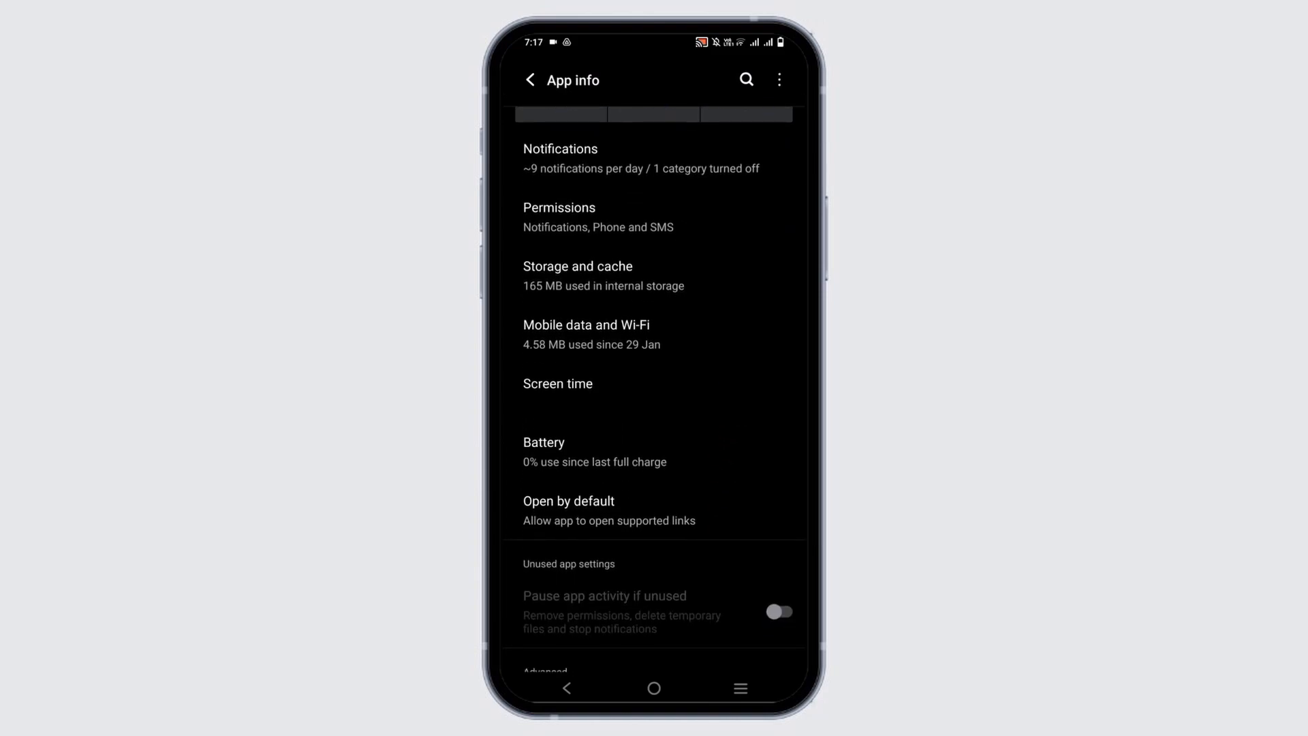
# Clear Google Play Store's cache (165 MB down to 133 MB) and return to App info
pyautogui.click(577, 275)
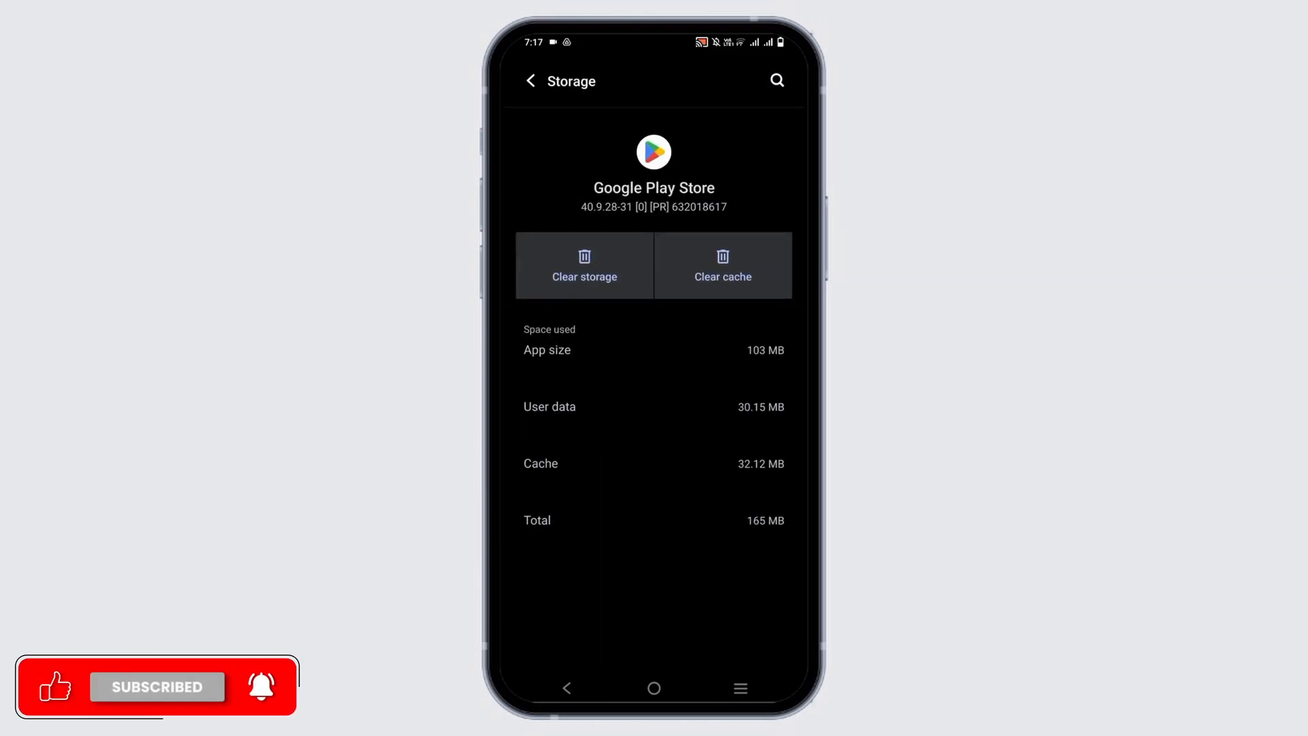
pyautogui.click(723, 265)
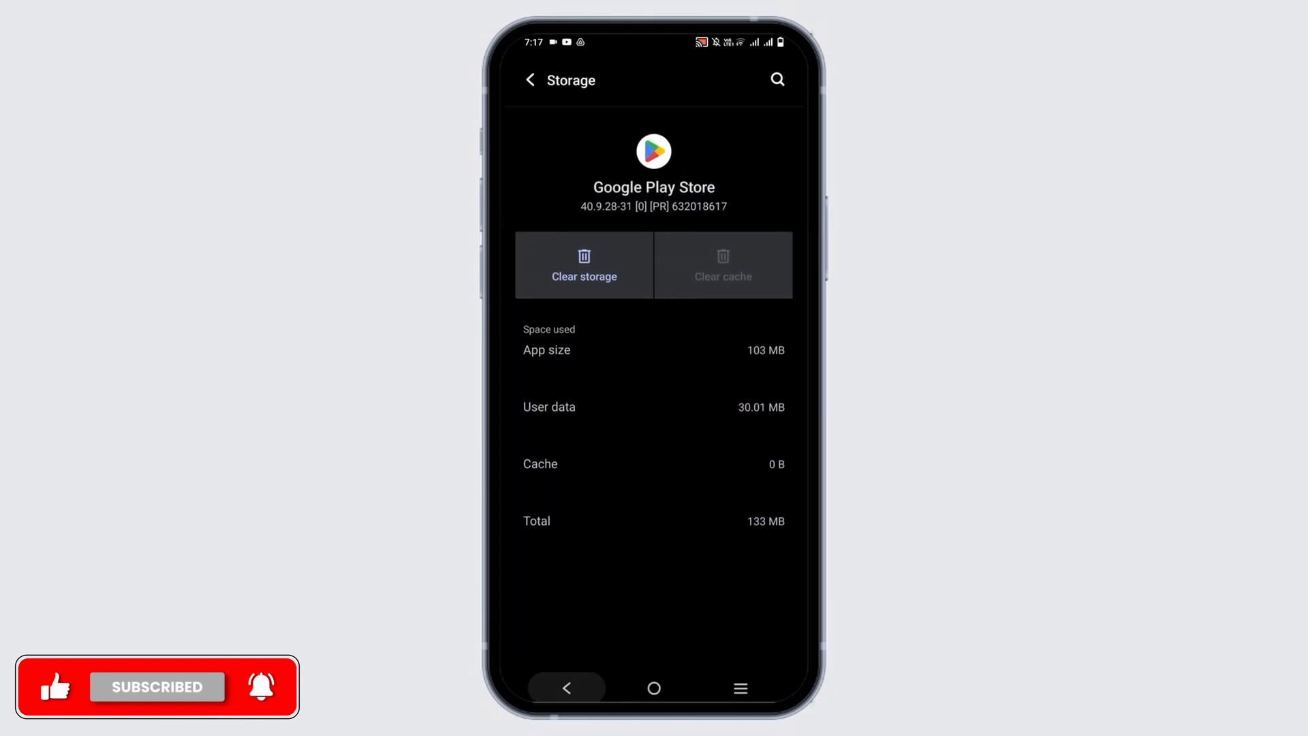
pyautogui.click(531, 81)
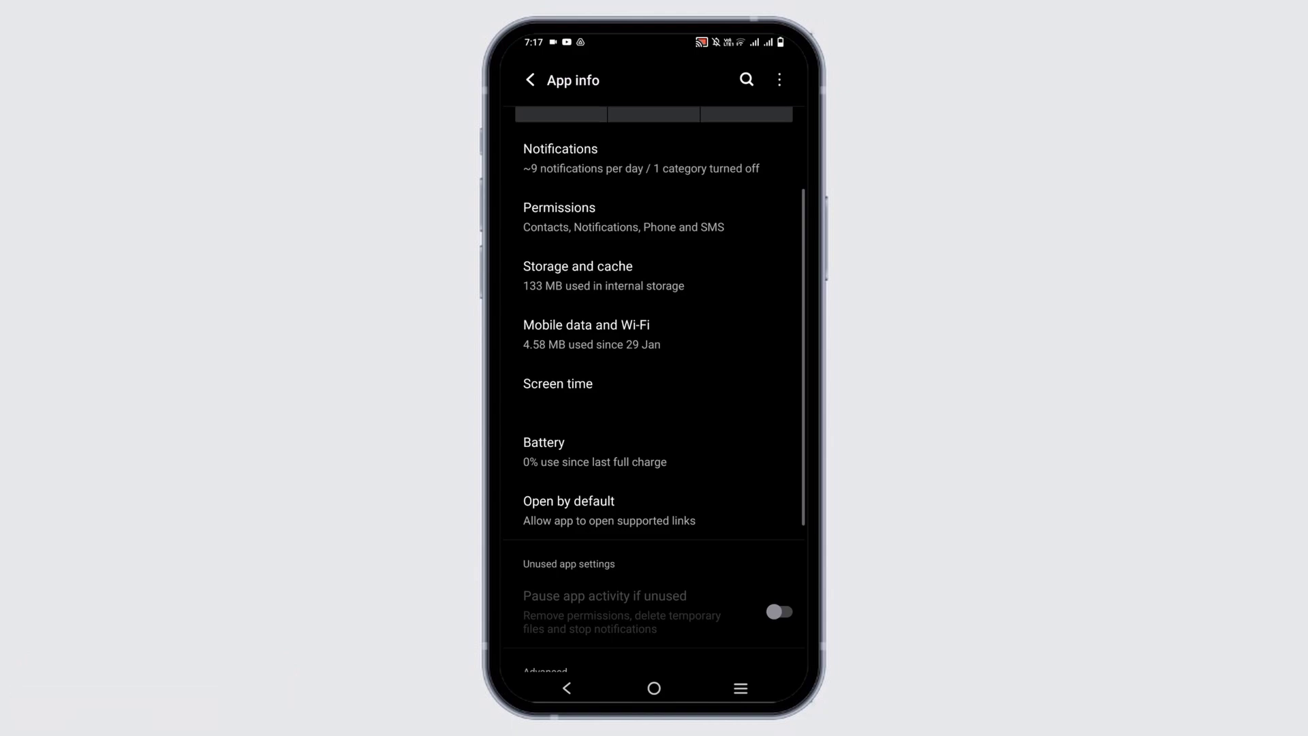